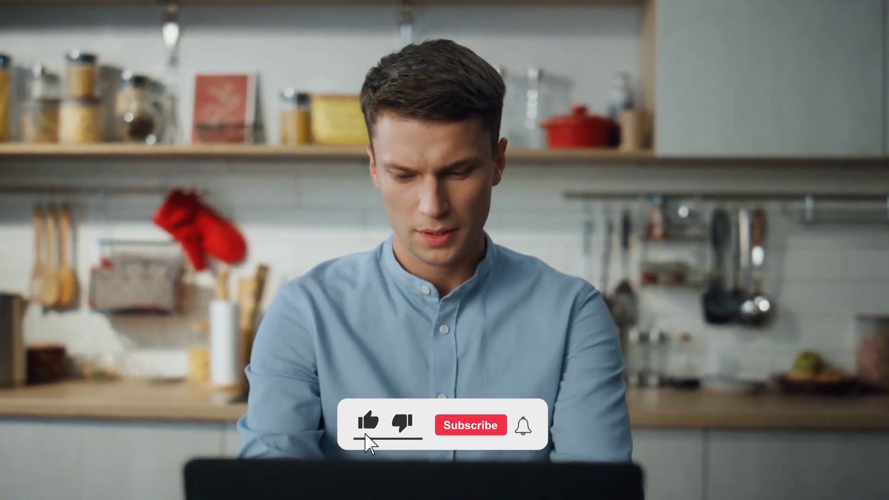
Let the overlay animation register the like and switch the button to Subscribed
{"action": "left_click", "coordinate": [472, 425]}
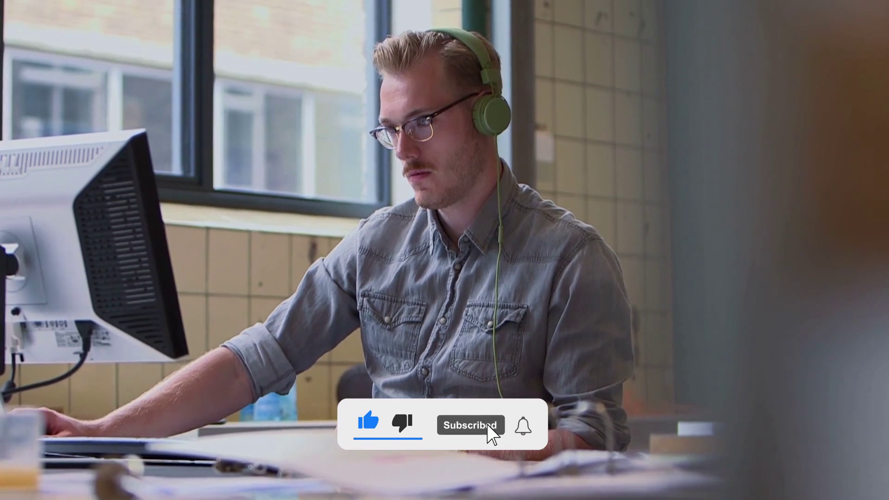